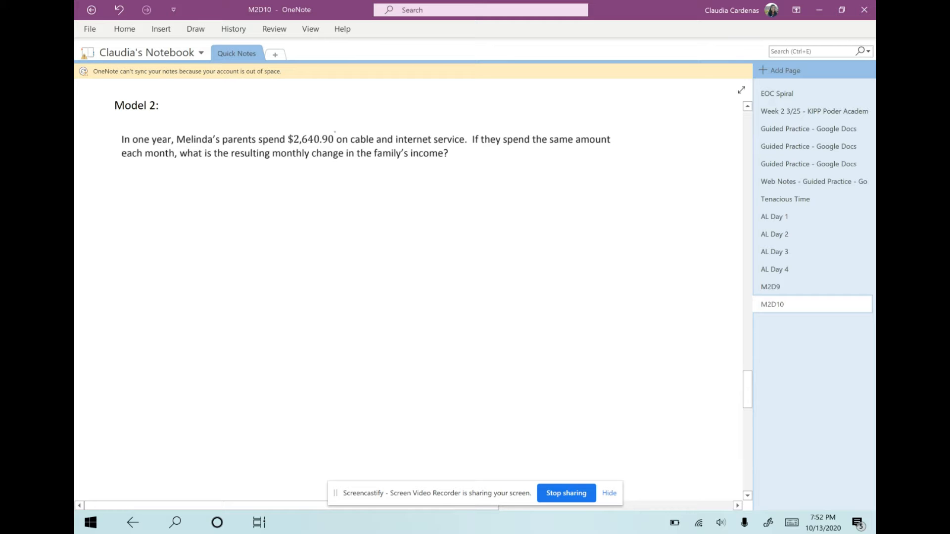
Step: Circle $2,640.90 with a minus mark, underline the question, and circle 'same amount' and 'each month' in blue
{"action": "left_click_drag", "start_coordinate": [291, 134], "coordinate": [336, 140]}
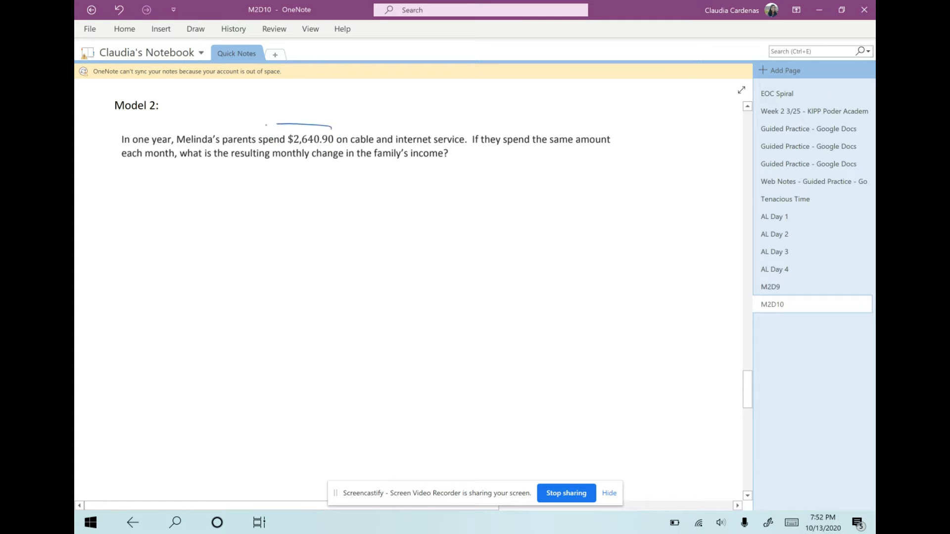
{"action": "left_click_drag", "start_coordinate": [251, 138], "coordinate": [334, 142]}
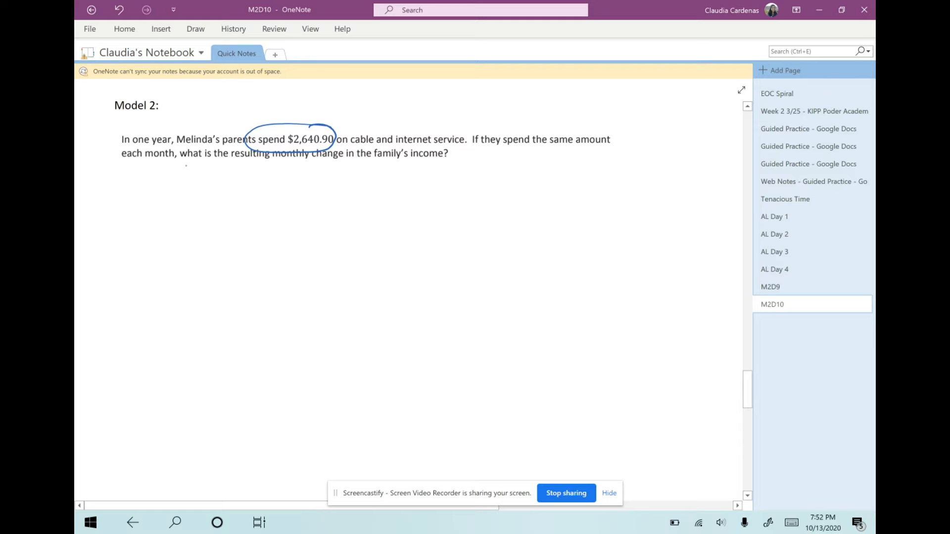
{"action": "left_click_drag", "start_coordinate": [185, 165], "coordinate": [455, 162]}
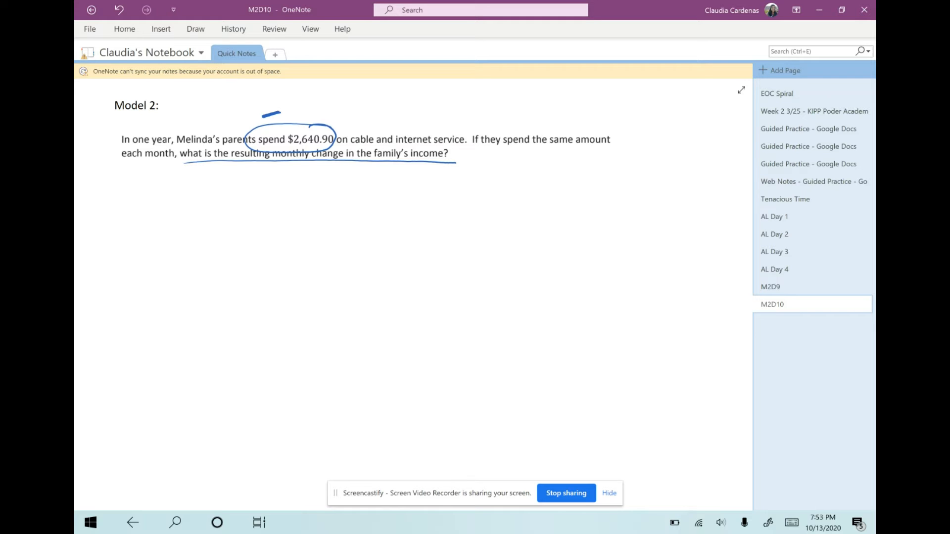
{"action": "left_click_drag", "start_coordinate": [548, 140], "coordinate": [621, 141]}
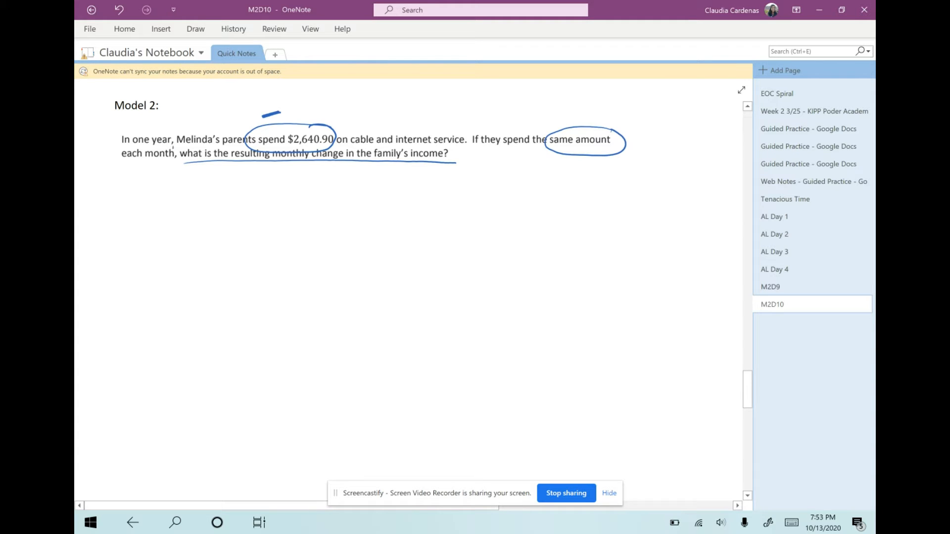
{"action": "left_click_drag", "start_coordinate": [112, 152], "coordinate": [176, 158]}
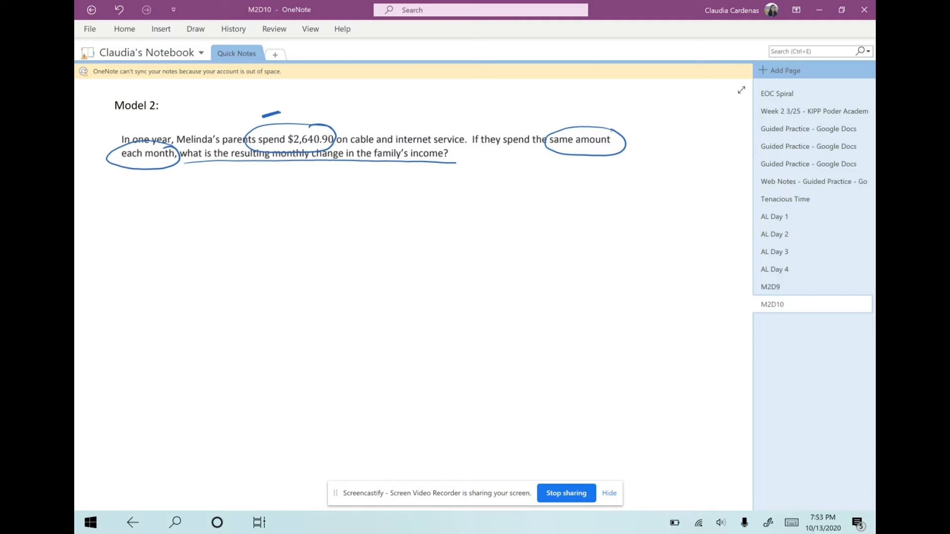
Step: Write -$2,640.90 in red with a brace beneath it and note '12 mos. = 1 yr.'
{"action": "left_click", "coordinate": [195, 29]}
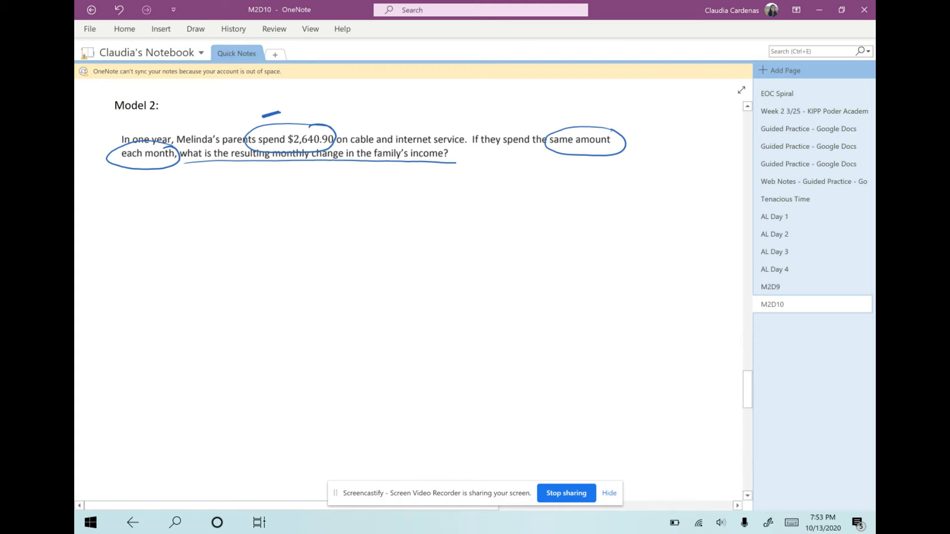
{"action": "left_click_drag", "start_coordinate": [242, 202], "coordinate": [287, 203]}
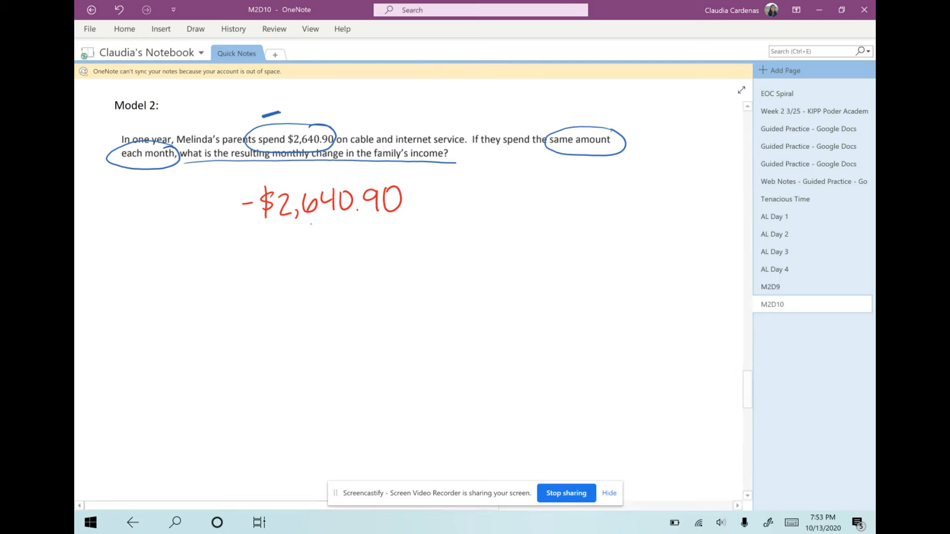
{"action": "left_click_drag", "start_coordinate": [328, 218], "coordinate": [188, 257]}
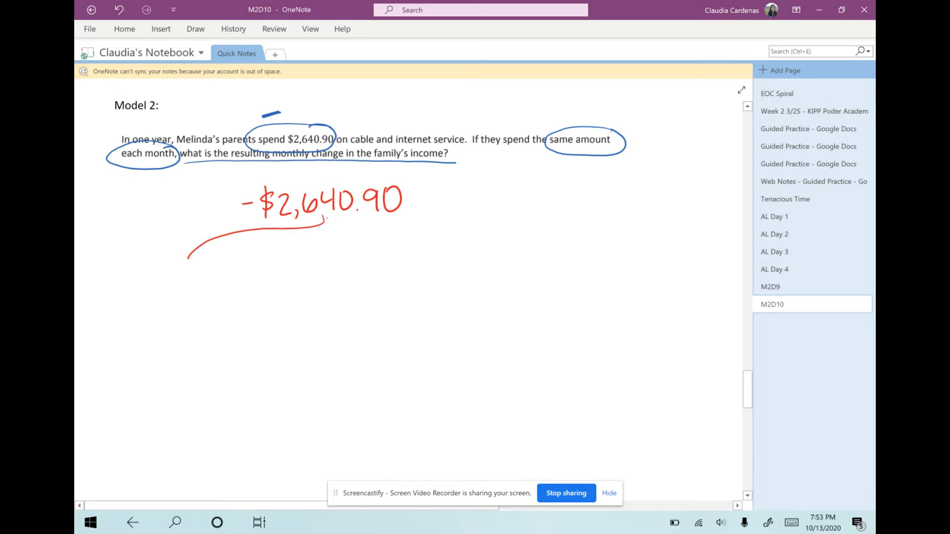
{"action": "left_click_drag", "start_coordinate": [327, 225], "coordinate": [484, 241]}
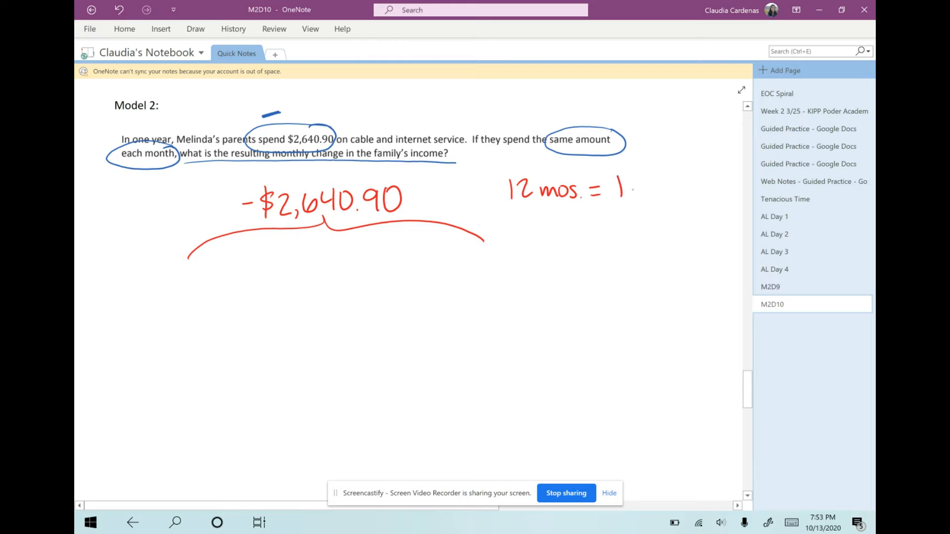
{"action": "type", "text": "yr."}
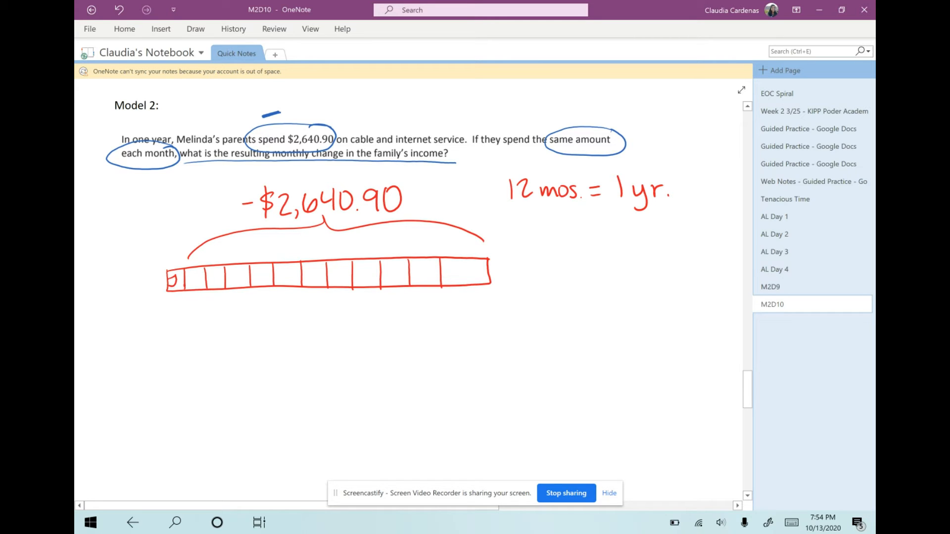
Step: Label the twelve parts of the tape diagram and underline 'each month' in red
{"action": "left_click_drag", "start_coordinate": [452, 266], "coordinate": [469, 282]}
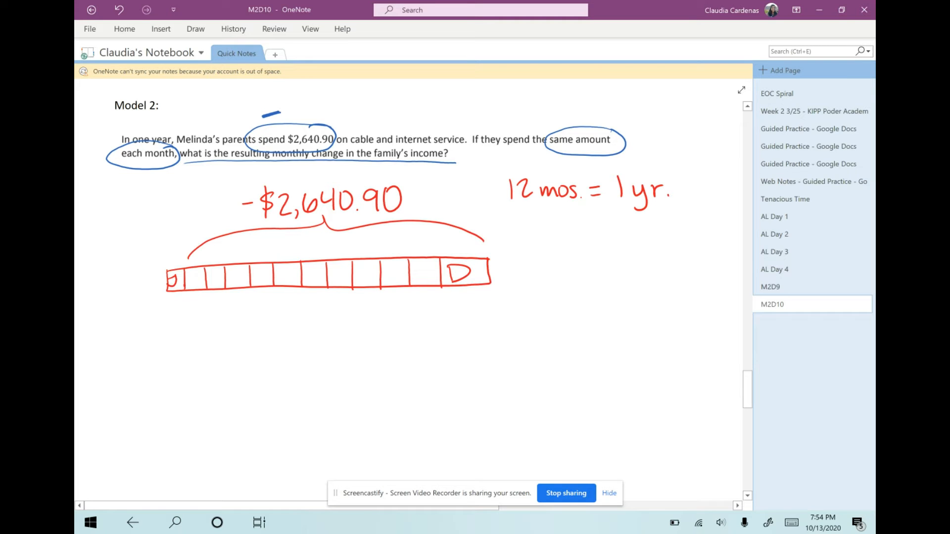
{"action": "left_click_drag", "start_coordinate": [115, 162], "coordinate": [179, 162]}
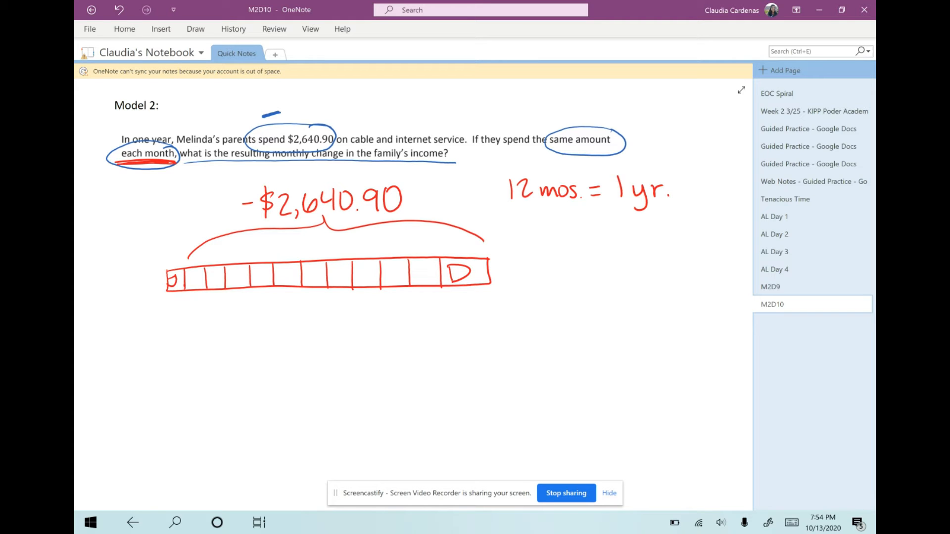
Step: Set up 12)2640.90 in gray ink and work the first subtraction steps of the long division
{"action": "left_click", "coordinate": [195, 28]}
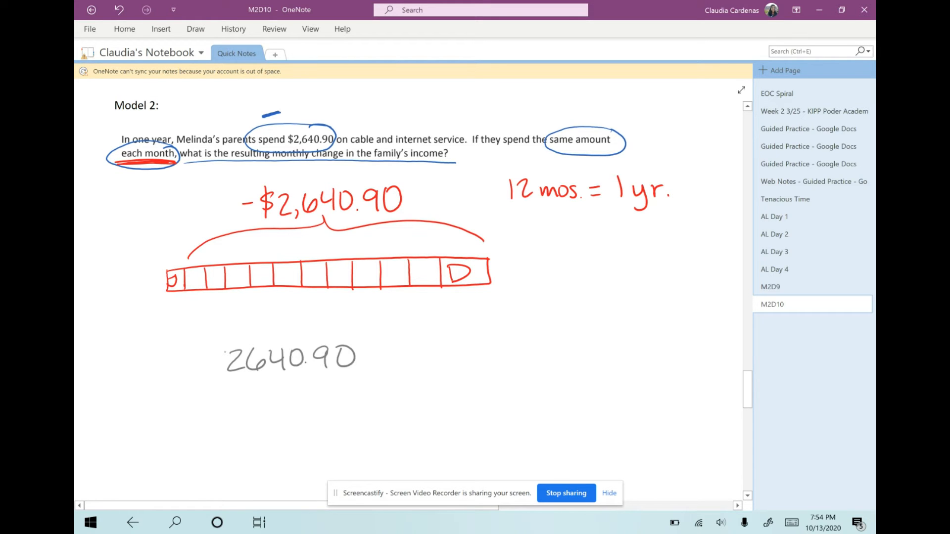
{"action": "left_click_drag", "start_coordinate": [182, 357], "coordinate": [376, 336]}
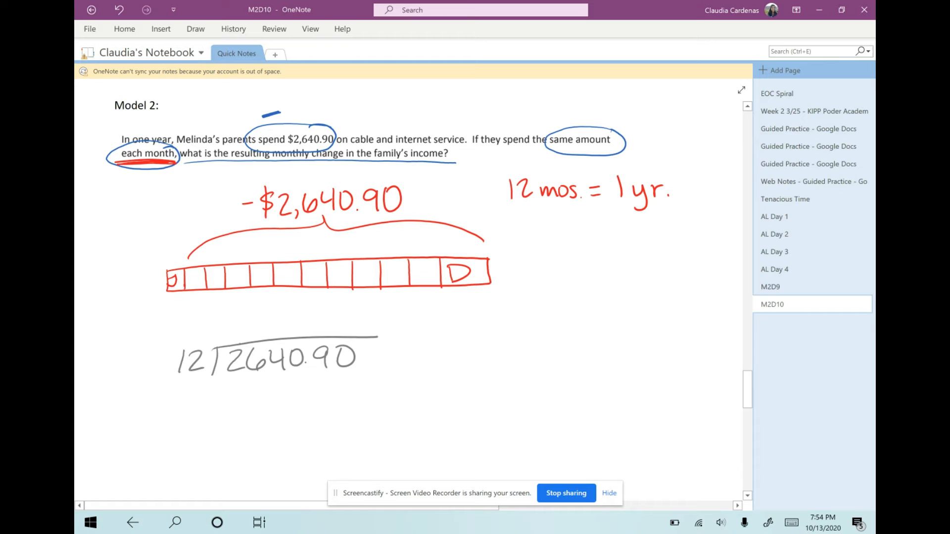
{"action": "left_click_drag", "start_coordinate": [227, 339], "coordinate": [309, 332]}
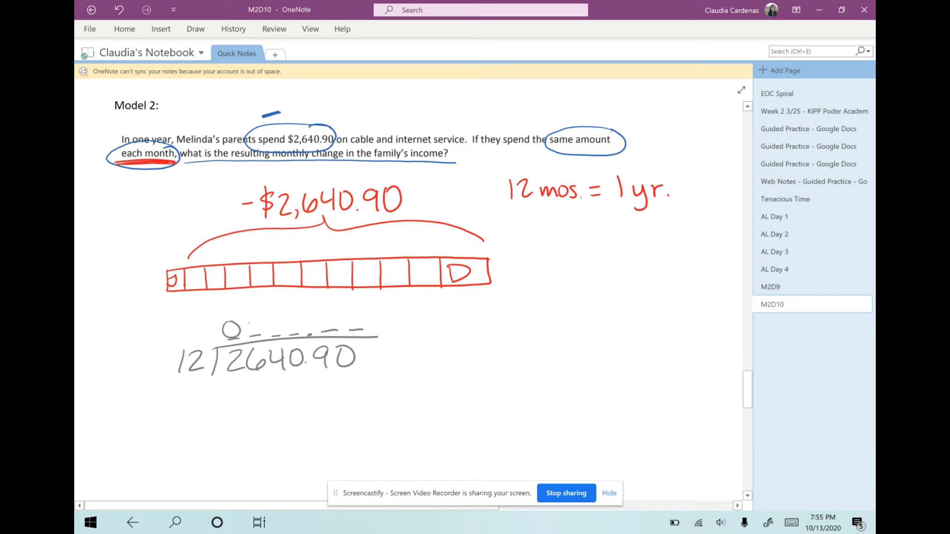
{"action": "left_click_drag", "start_coordinate": [252, 324], "coordinate": [234, 387]}
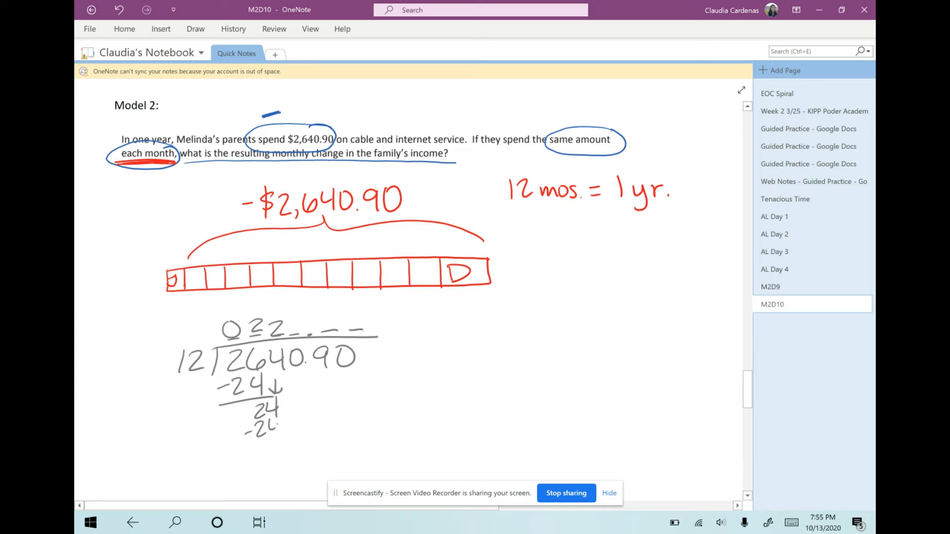
{"action": "left_click_drag", "start_coordinate": [273, 400], "coordinate": [285, 454]}
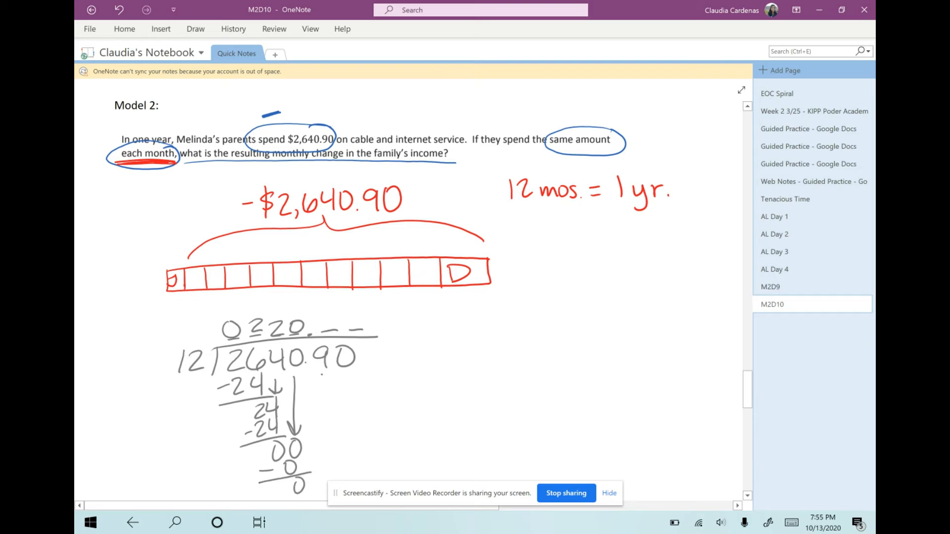
{"action": "left_click_drag", "start_coordinate": [328, 327], "coordinate": [309, 478]}
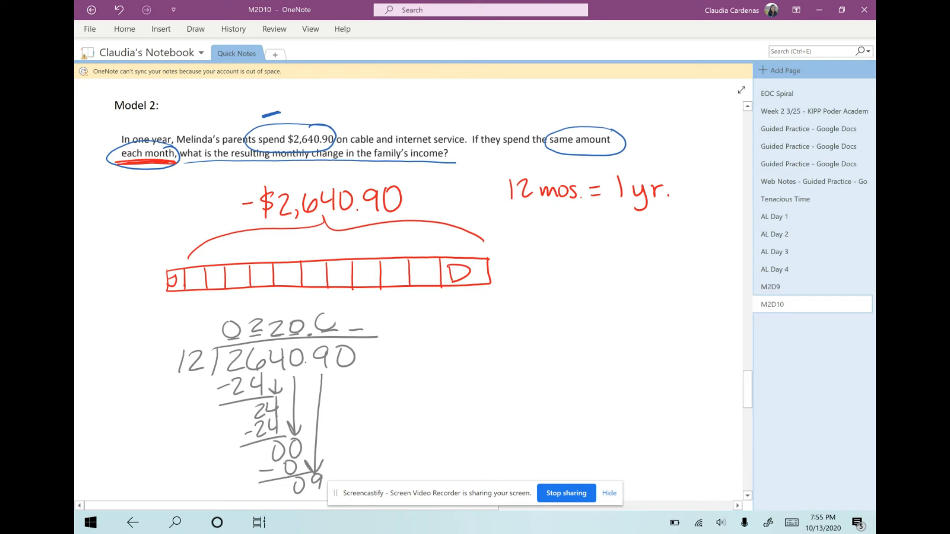
Step: Bring down 9, check 12×8 and 12×7 on the side, and extend with a zero to reach 220.075
{"action": "scroll", "scroll_direction": "down", "scroll_amount": 3}
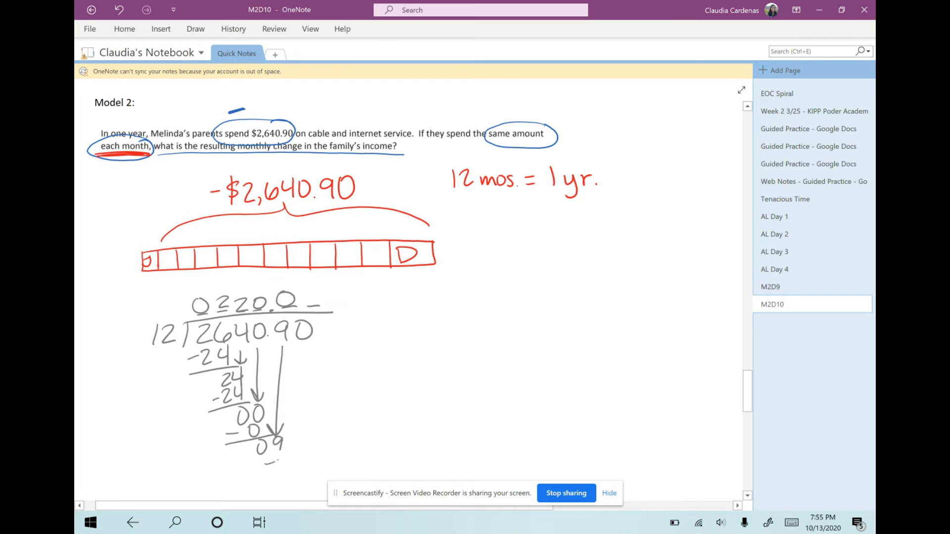
{"action": "left_click_drag", "start_coordinate": [276, 460], "coordinate": [285, 491]}
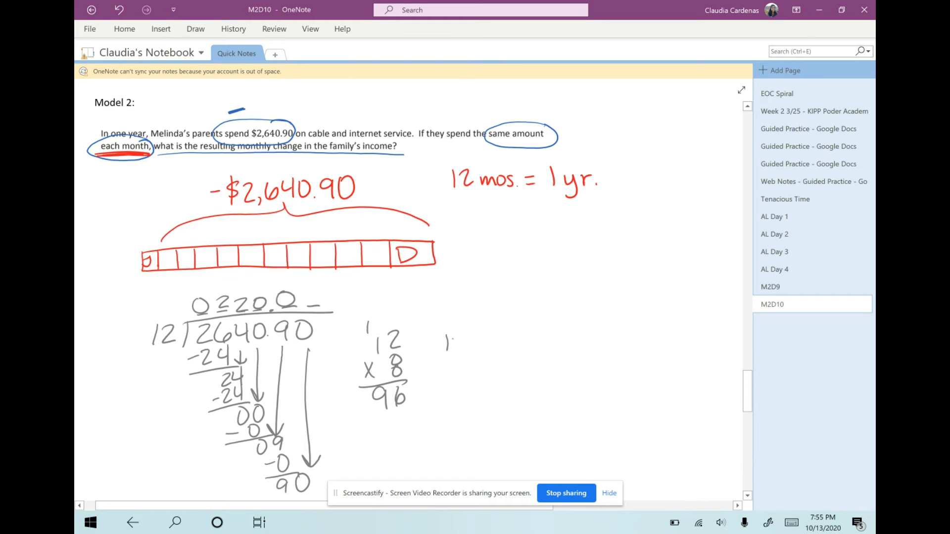
{"action": "left_click_drag", "start_coordinate": [442, 340], "coordinate": [478, 382]}
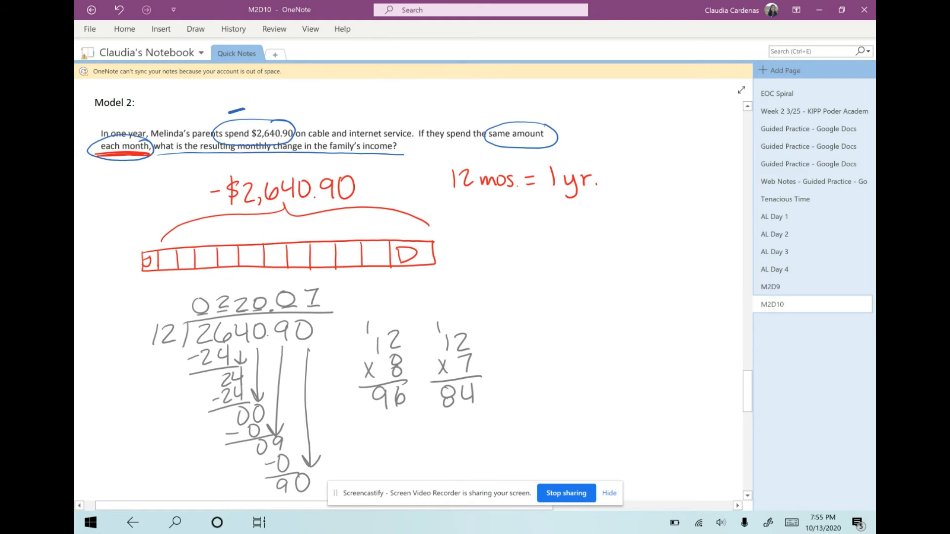
{"action": "scroll", "scroll_direction": "down", "scroll_amount": 3}
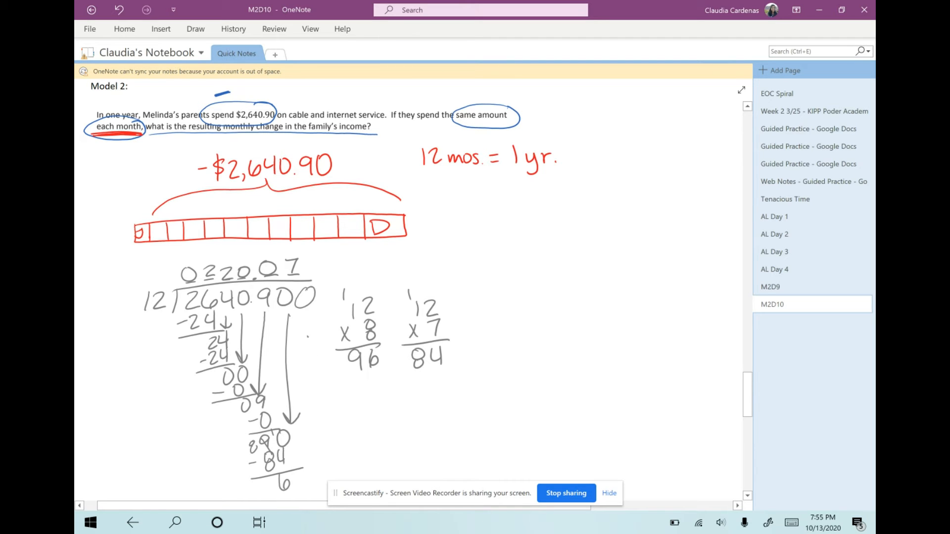
{"action": "left_click_drag", "start_coordinate": [303, 340], "coordinate": [305, 466]}
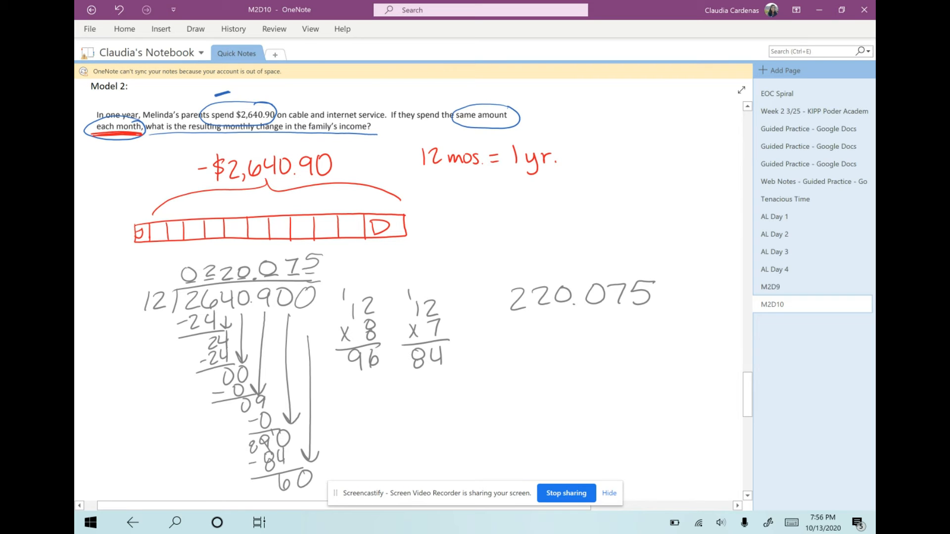
Step: Circle the 7 in 220.075 in green, arrow it up, and write the rounded 220.08
{"action": "left_click", "coordinate": [195, 29]}
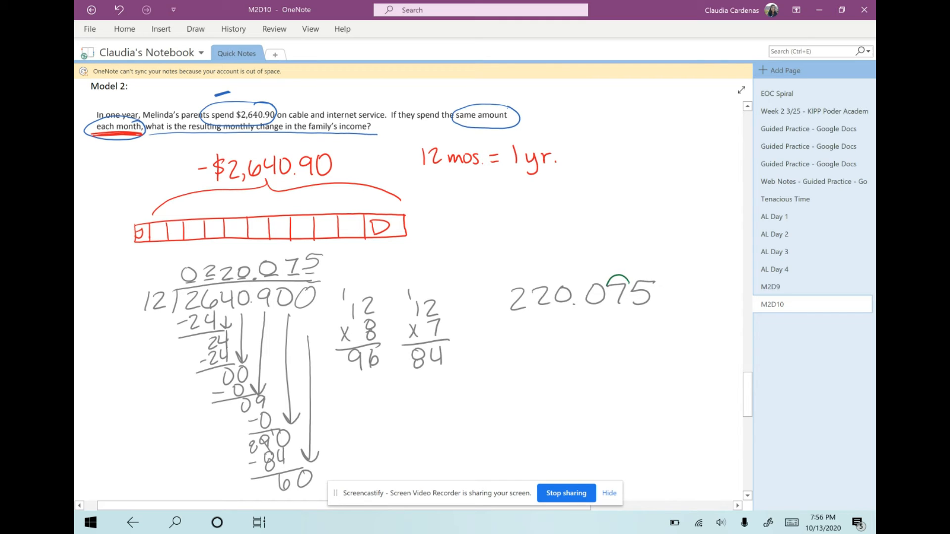
{"action": "left_click_drag", "start_coordinate": [608, 282], "coordinate": [618, 308]}
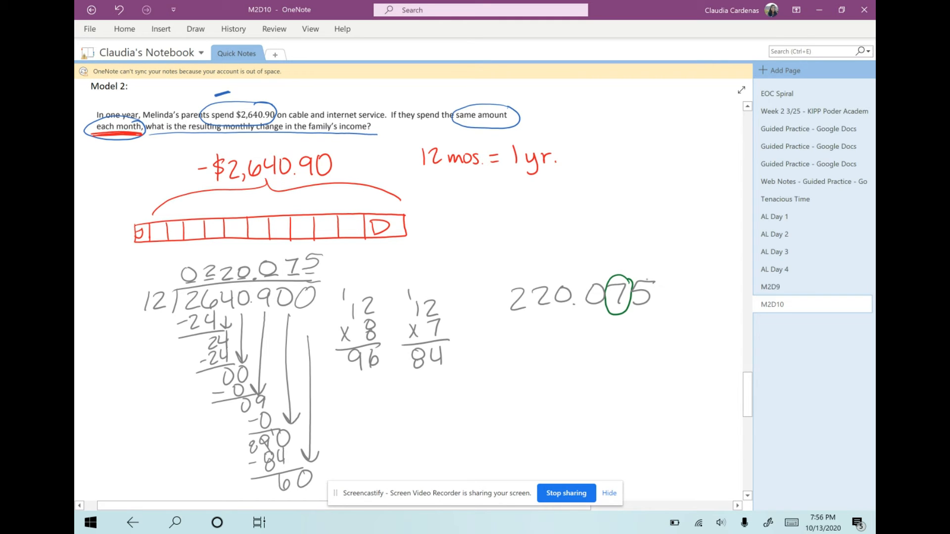
{"action": "left_click_drag", "start_coordinate": [642, 285], "coordinate": [645, 257]}
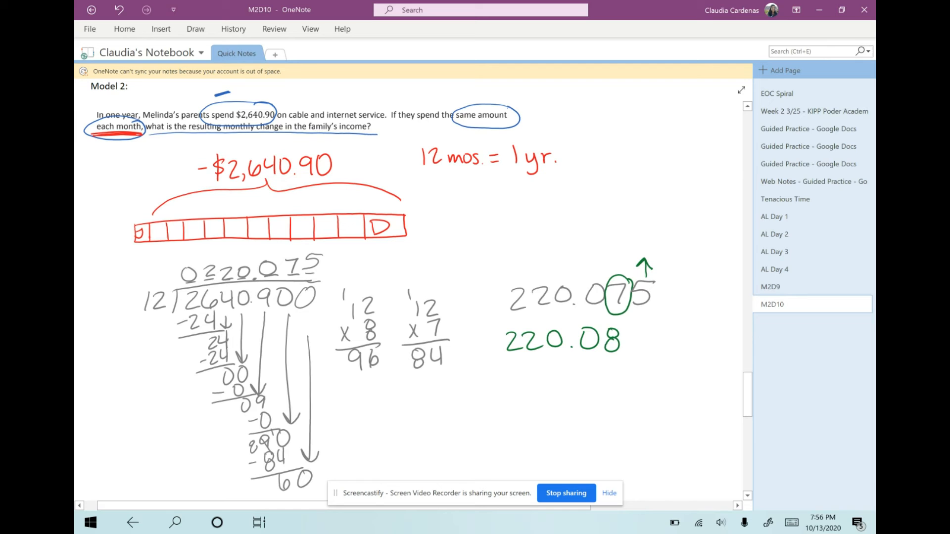
{"action": "left_click_drag", "start_coordinate": [491, 327], "coordinate": [491, 357]}
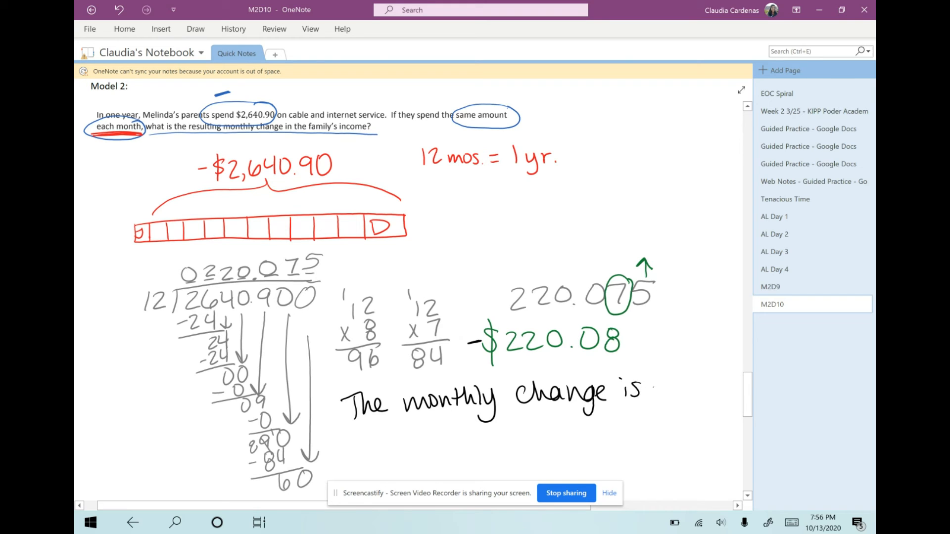
Step: Write 'The monthly change is -$220.08' and box the sentence
{"action": "type", "text": "-$220.08."}
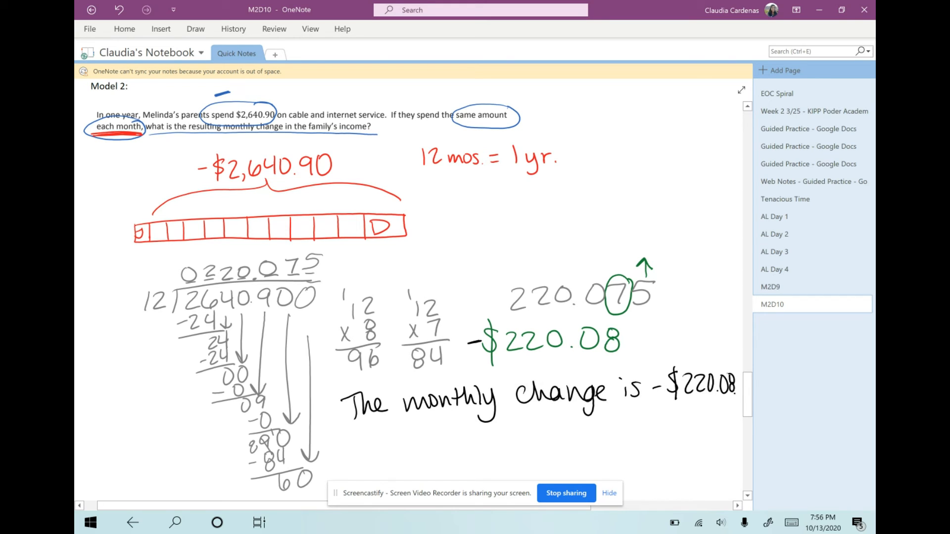
{"action": "left_click_drag", "start_coordinate": [328, 378], "coordinate": [733, 418]}
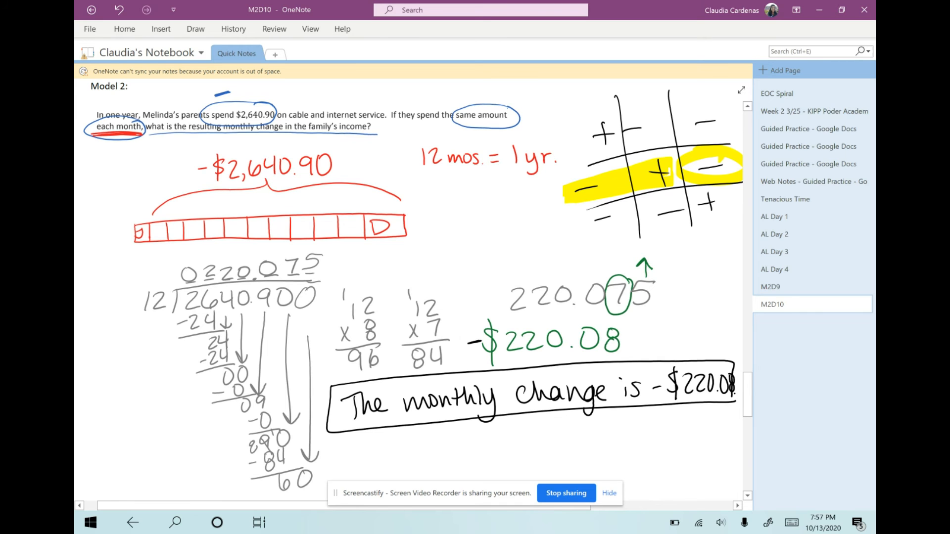
Step: Scroll down to the Rules for Dividing Rational Numbers box
{"action": "scroll", "scroll_direction": "down", "scroll_amount": 3}
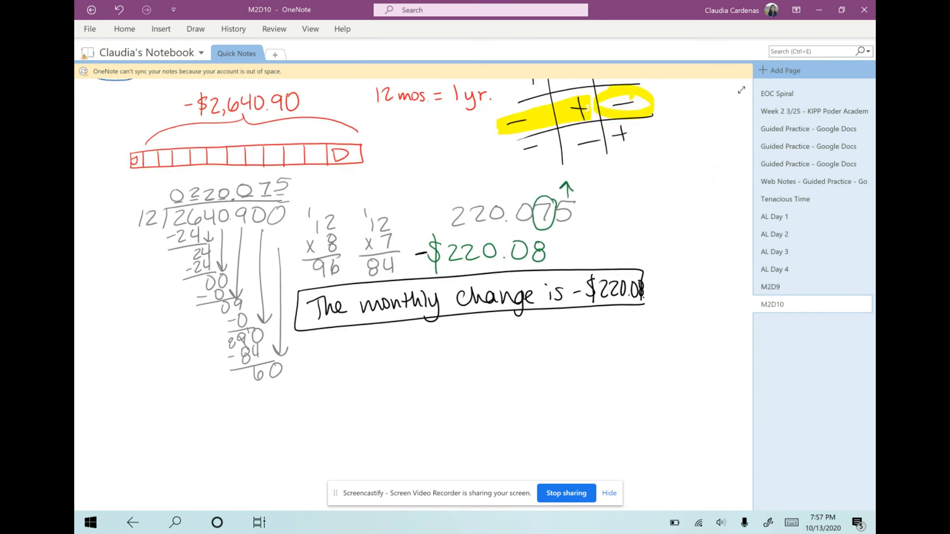
{"action": "scroll", "scroll_direction": "down", "scroll_amount": 3}
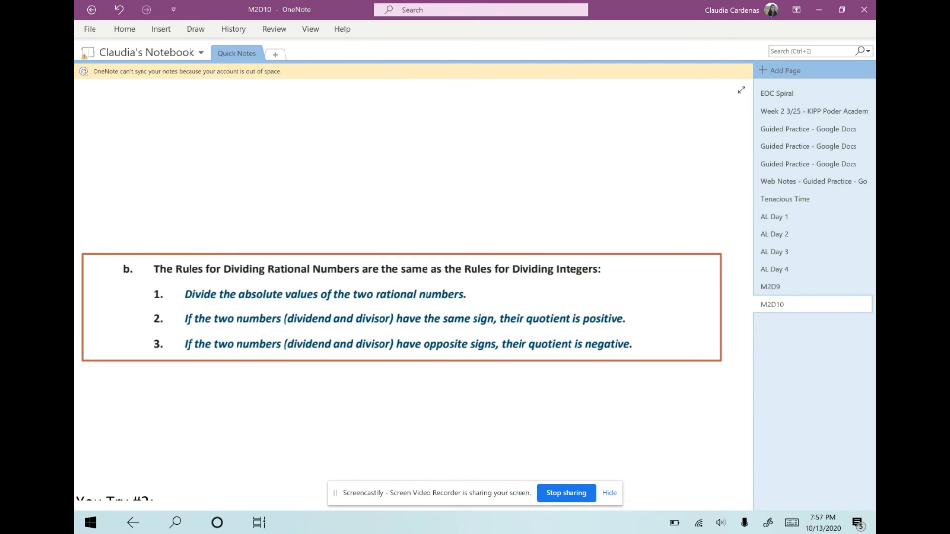
Step: Highlight 'Dividing Rational Numbers' in yellow and 'Divide the absolute values' in blue
{"action": "left_click", "coordinate": [195, 28]}
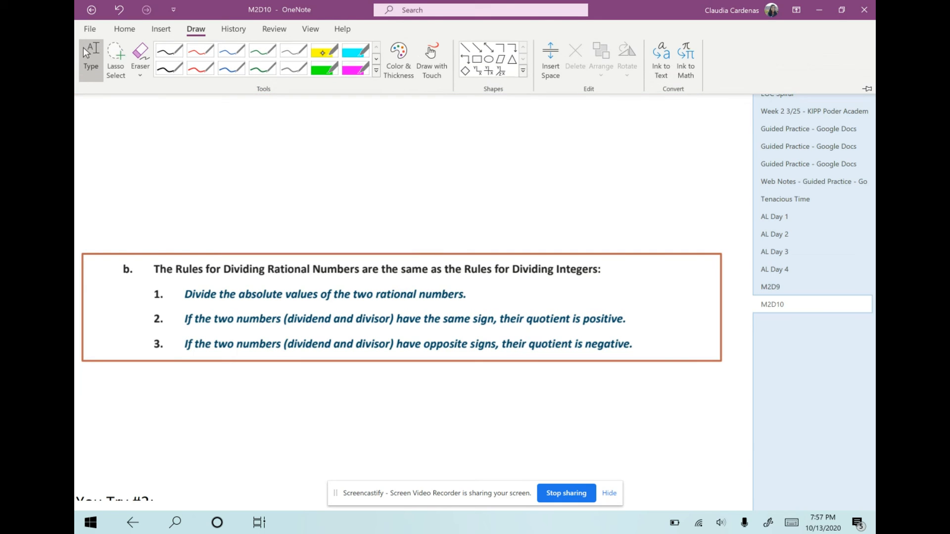
{"action": "left_click_drag", "start_coordinate": [225, 269], "coordinate": [359, 269]}
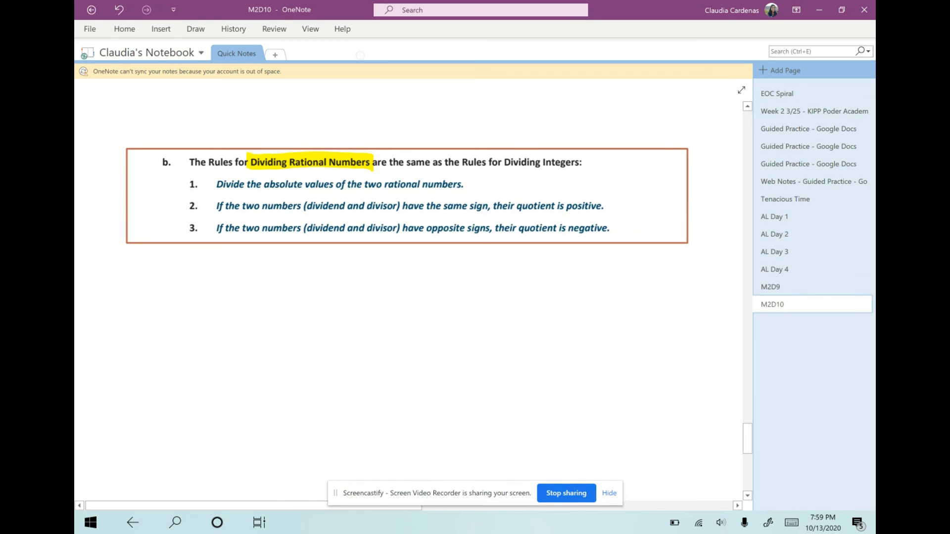
{"action": "left_click_drag", "start_coordinate": [217, 184], "coordinate": [337, 184]}
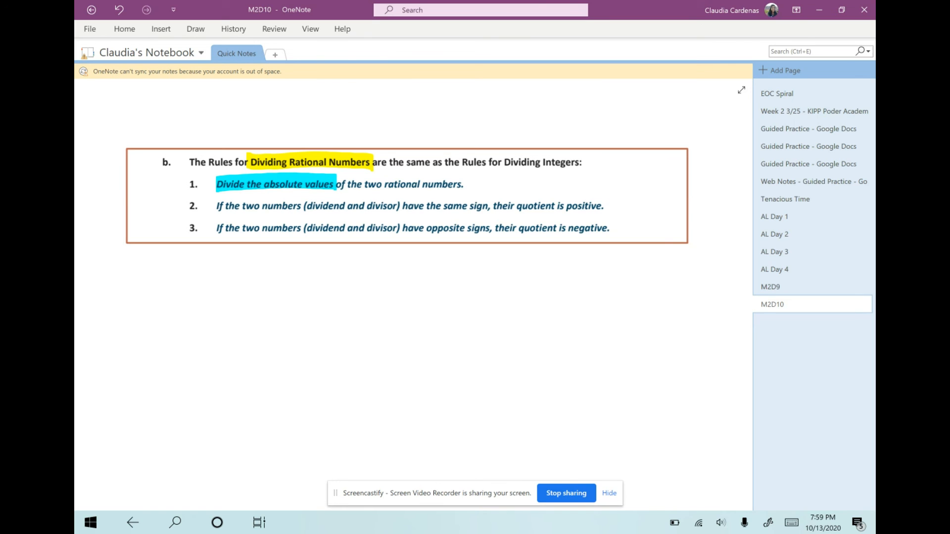
Step: Highlight 'two numbers', 'same sign', 'positive', 'opposite signs' and 'negative' in green
{"action": "left_click", "coordinate": [195, 29]}
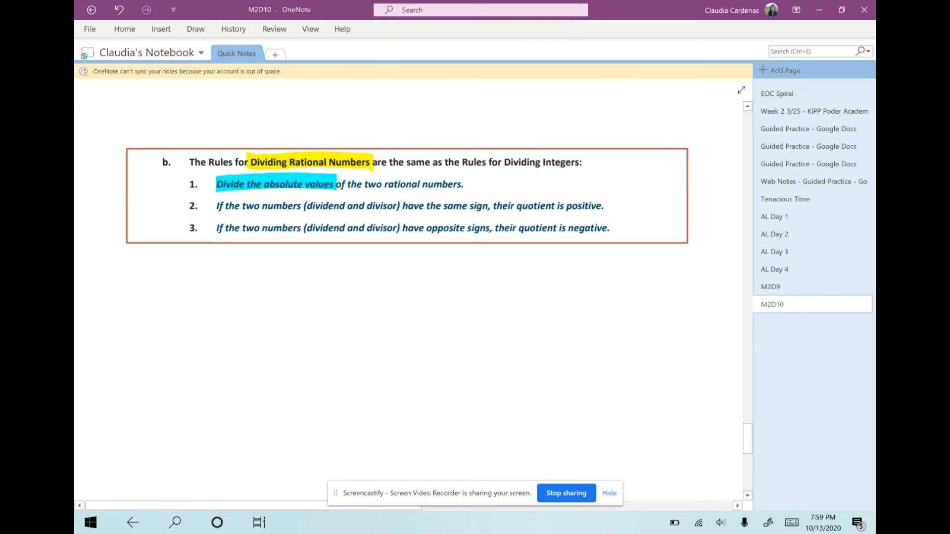
{"action": "left_click_drag", "start_coordinate": [242, 206], "coordinate": [301, 205]}
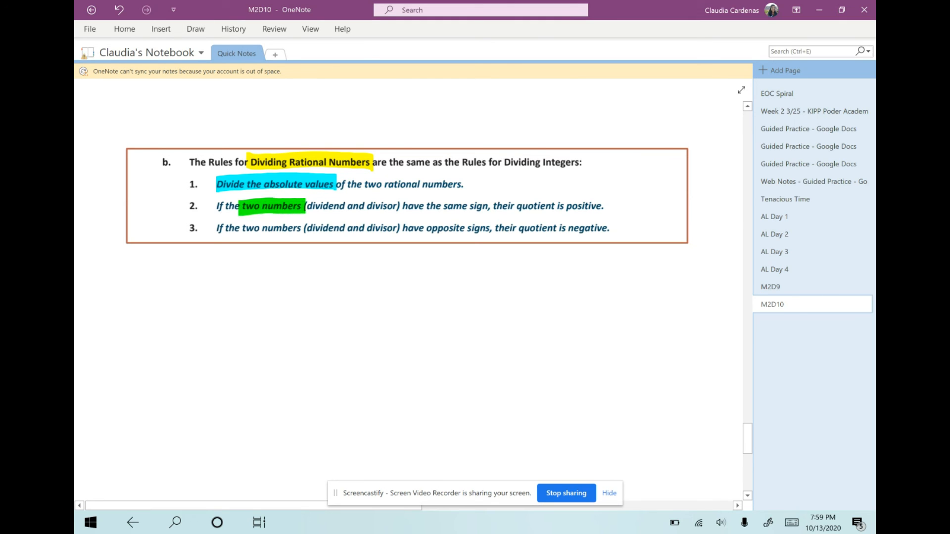
{"action": "left_click_drag", "start_coordinate": [443, 206], "coordinate": [491, 206]}
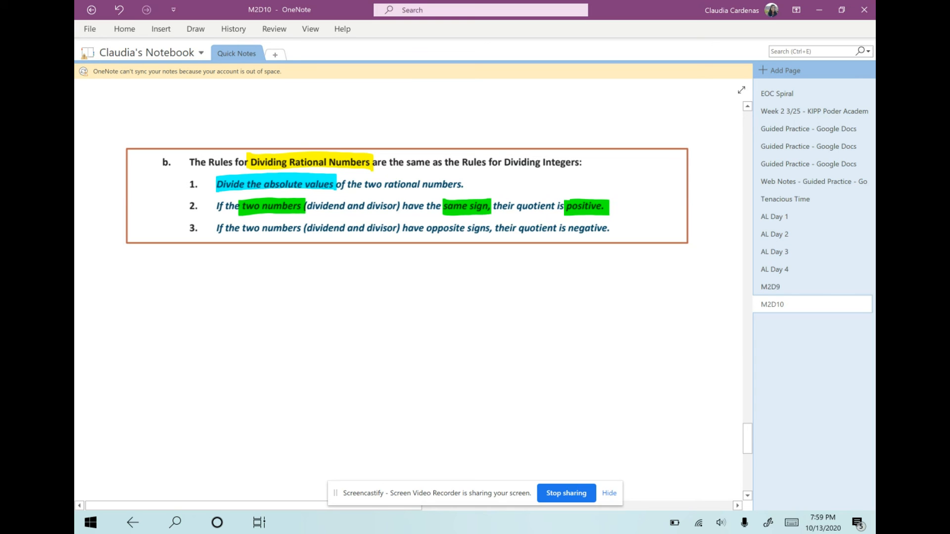
{"action": "left_click_drag", "start_coordinate": [424, 228], "coordinate": [492, 228]}
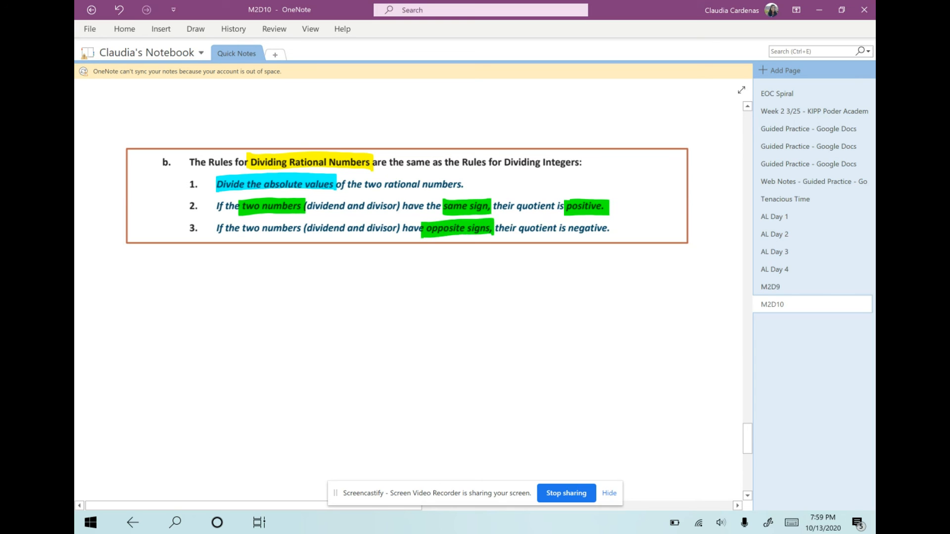
{"action": "left_click_drag", "start_coordinate": [562, 227], "coordinate": [614, 227]}
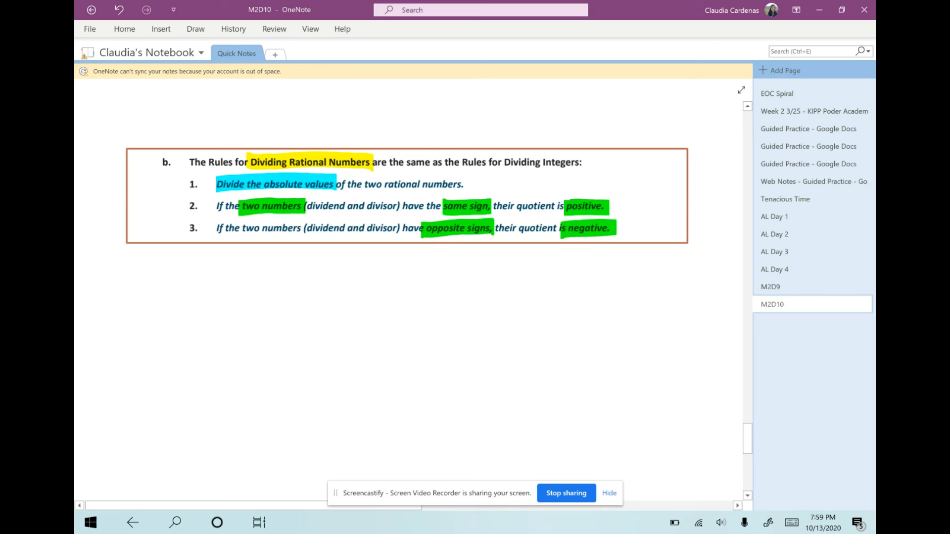
{"action": "left_click", "coordinate": [195, 29]}
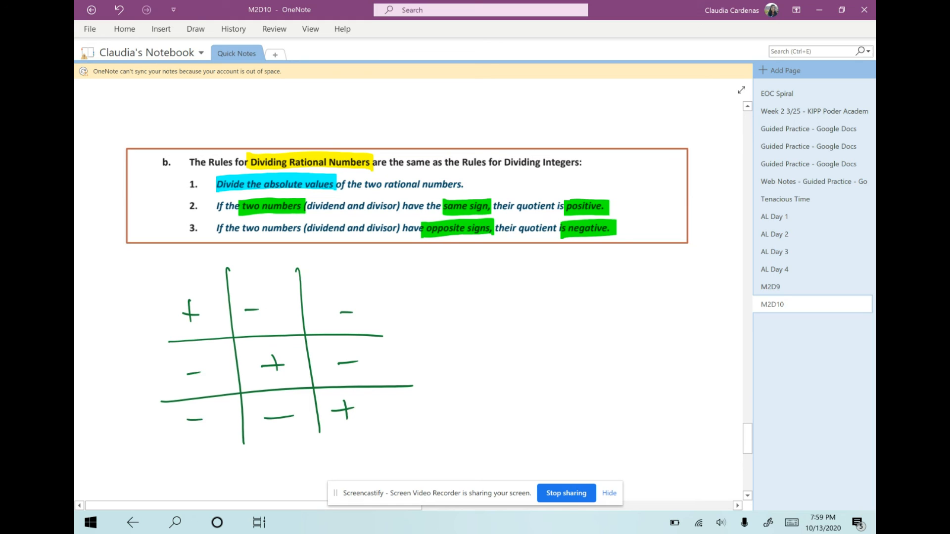
Step: Highlight the sign chart's bottom row yellow and its top and middle rows blue
{"action": "left_click", "coordinate": [195, 28]}
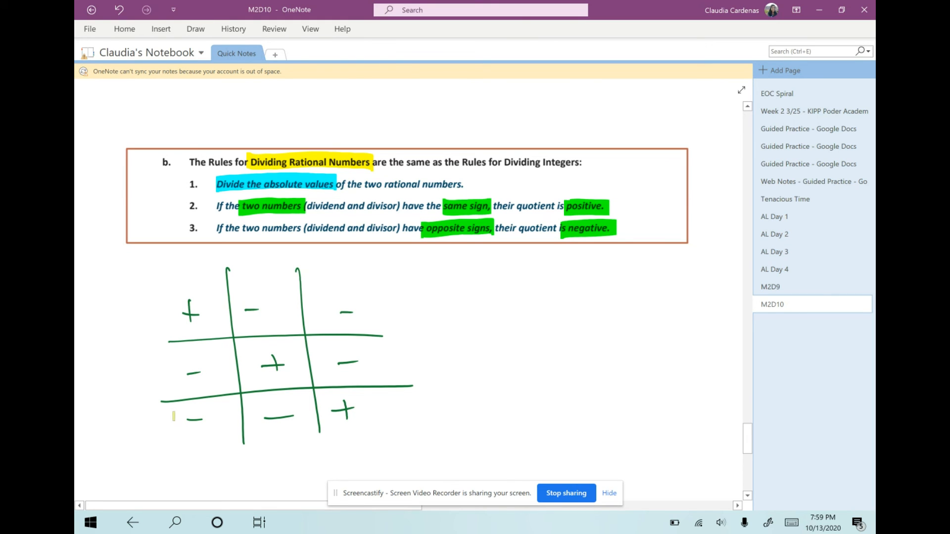
{"action": "left_click_drag", "start_coordinate": [164, 417], "coordinate": [296, 415]}
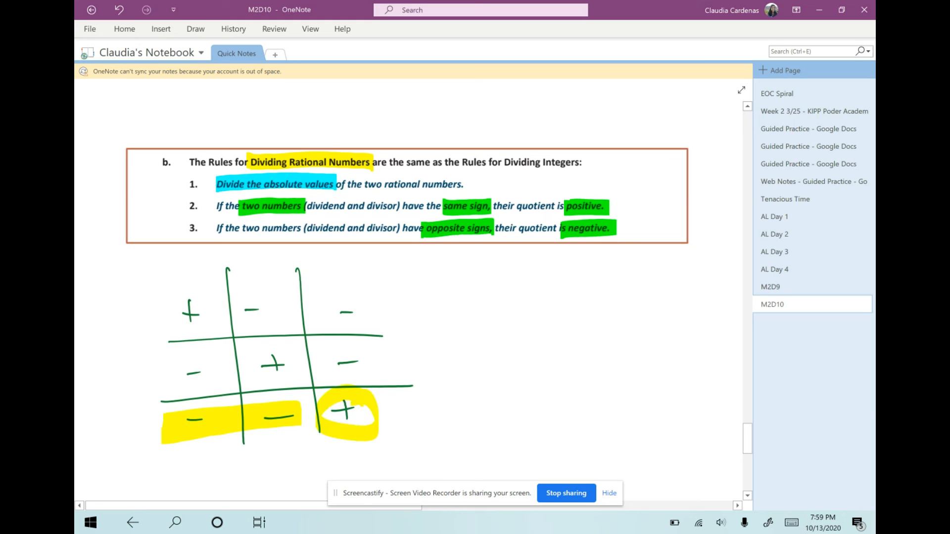
{"action": "left_click", "coordinate": [195, 28]}
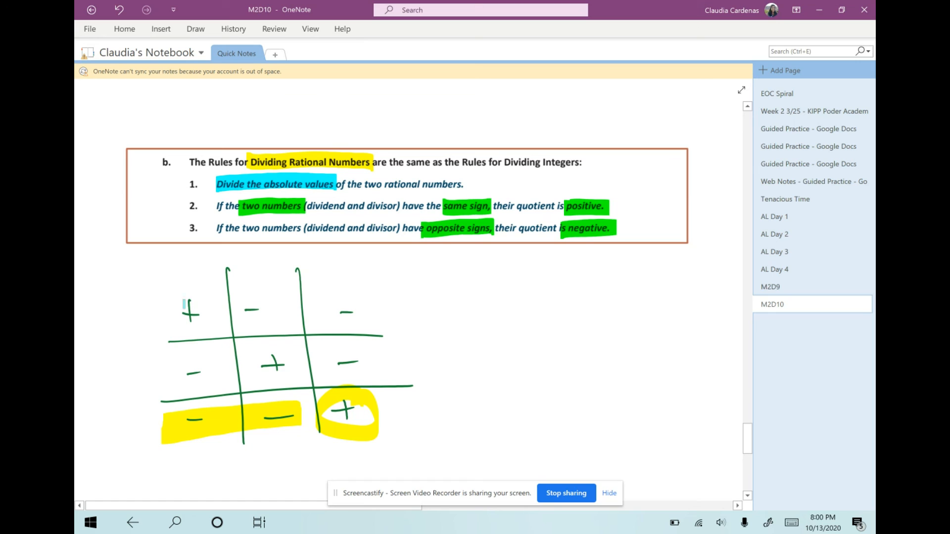
{"action": "left_click_drag", "start_coordinate": [166, 309], "coordinate": [273, 309]}
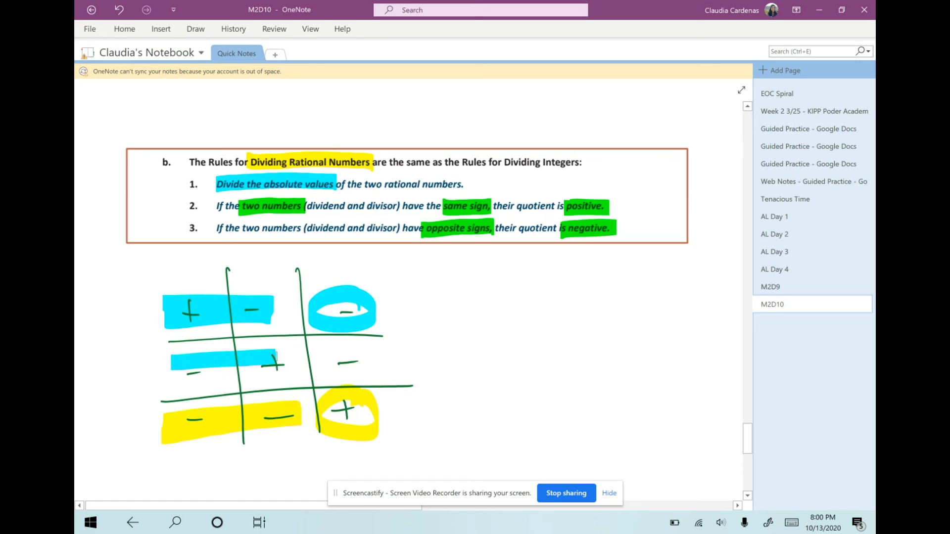
{"action": "left_click_drag", "start_coordinate": [173, 363], "coordinate": [291, 363]}
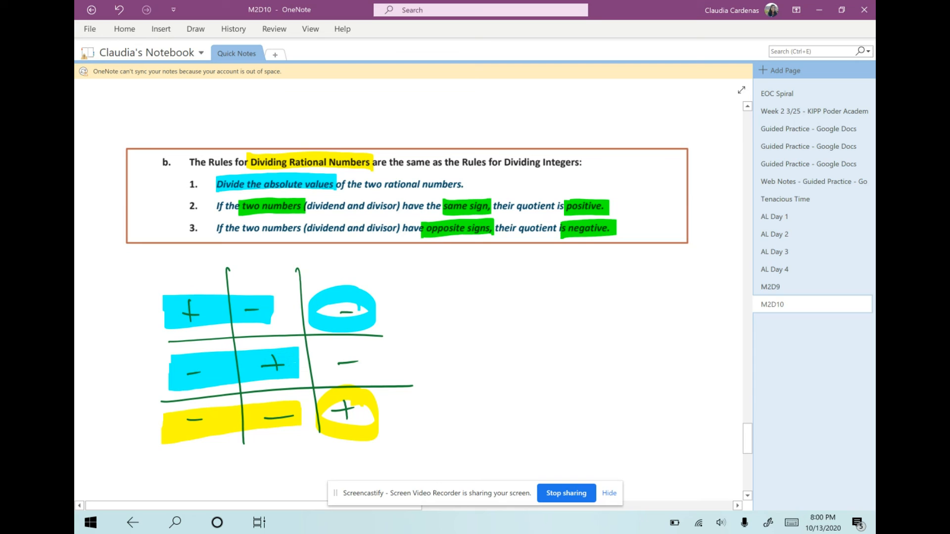